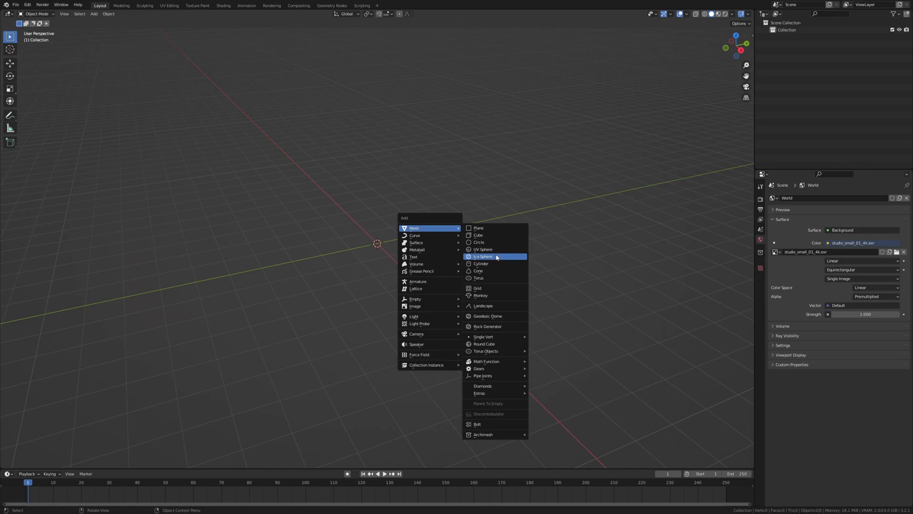
- Add an Ico Sphere with 5 subdivisions, then switch to the Shading workspace
{"action": "left_click", "coordinate": [483, 256]}
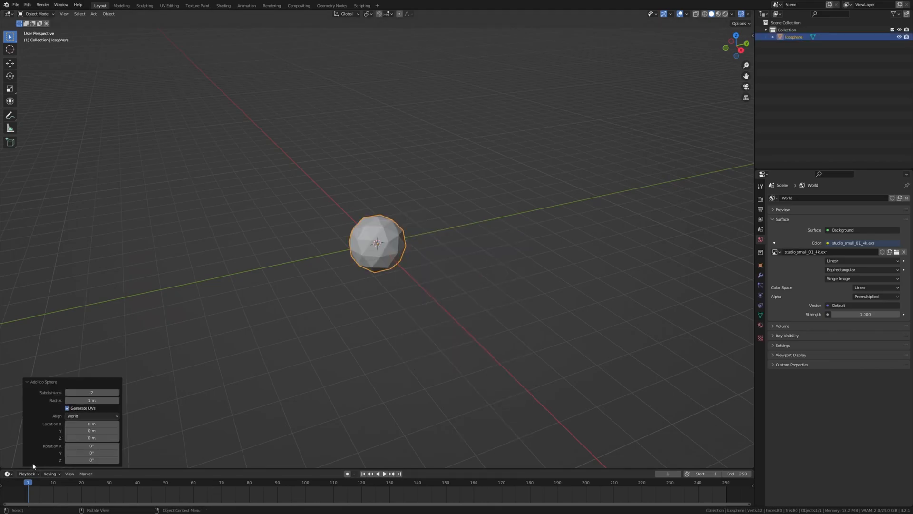
{"action": "left_click", "coordinate": [117, 391]}
{"action": "type", "text": "5"}
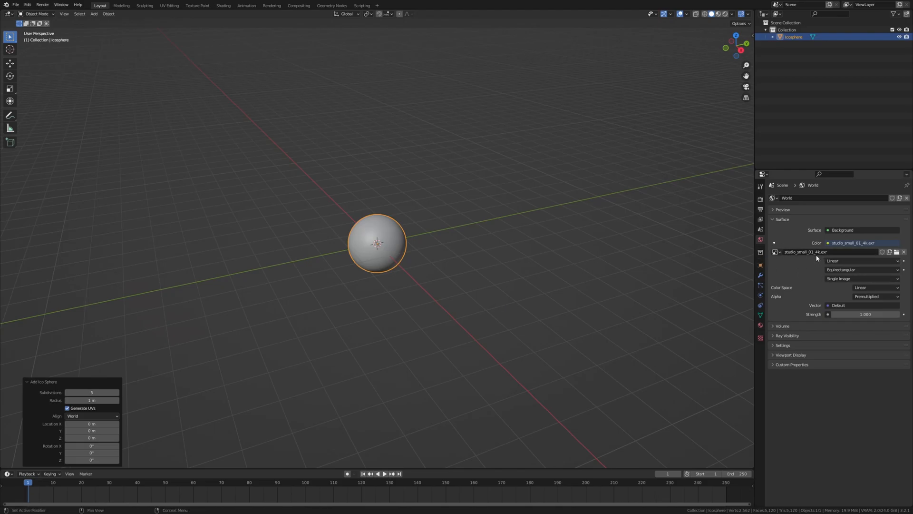
{"action": "mouse_move", "coordinate": [818, 251]}
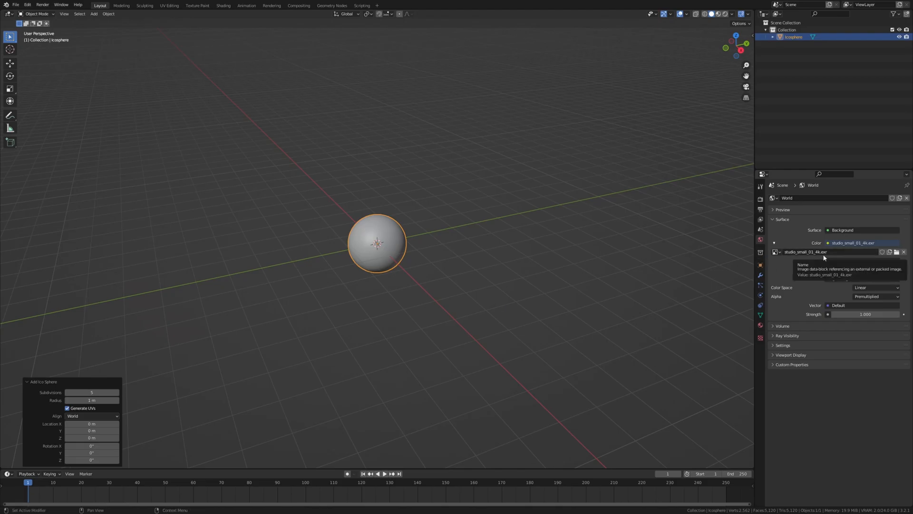
{"action": "left_click", "coordinate": [222, 5]}
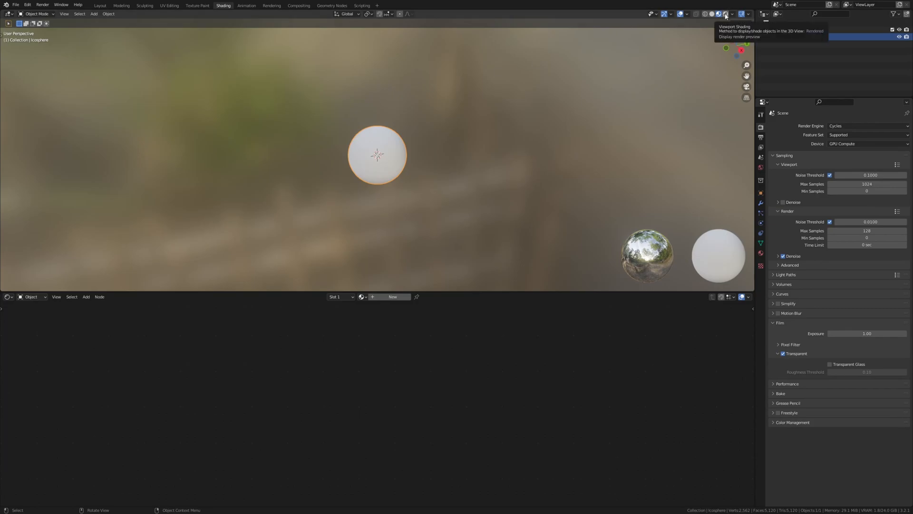
- Set viewport shading to Rendered and create a new material, Material.001
{"action": "left_click", "coordinate": [709, 14]}
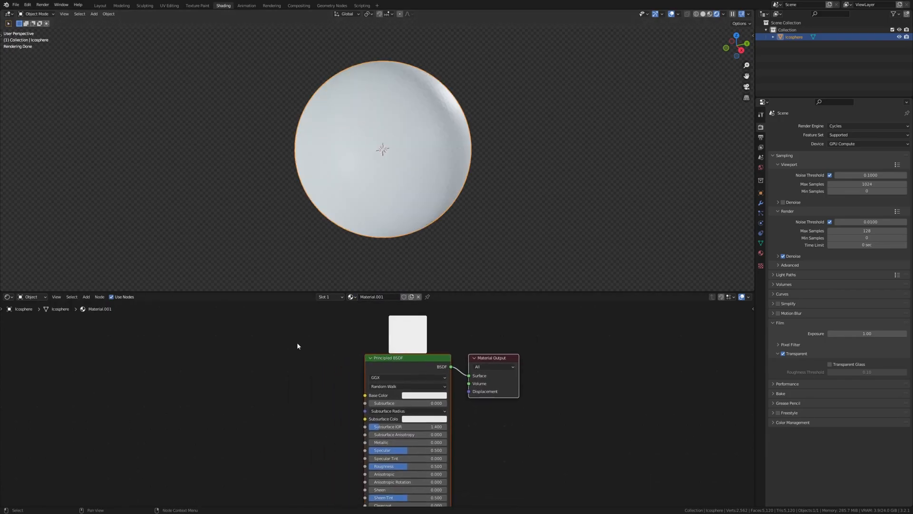
- Add a MixRGB node into Base Color with both colours set to beige
{"action": "type", "text": "m"}
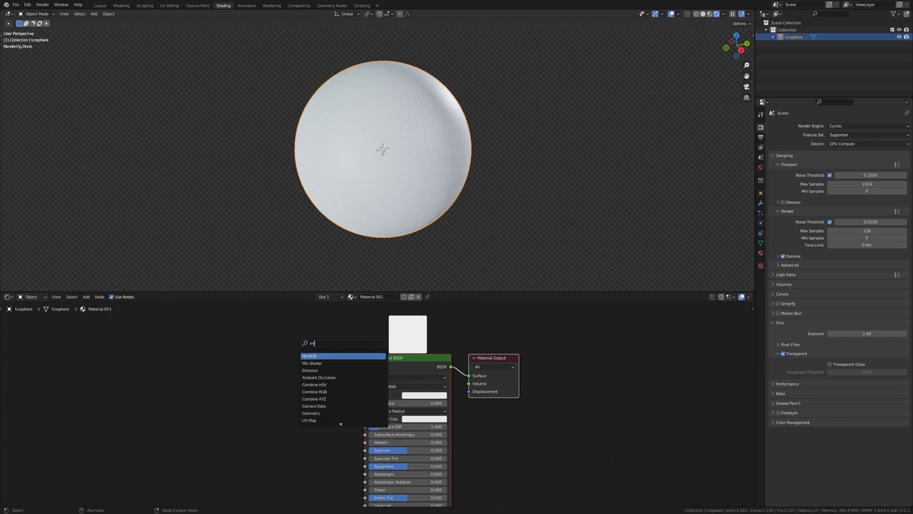
{"action": "left_click", "coordinate": [309, 356]}
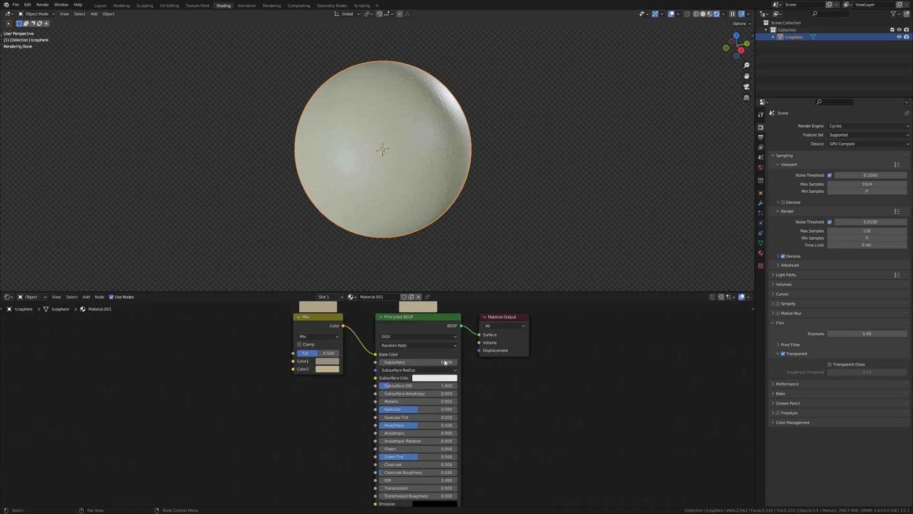
- Connect a Bump node to the Principled Normal and Displacement to the Material Output
{"action": "type", "text": "bu"}
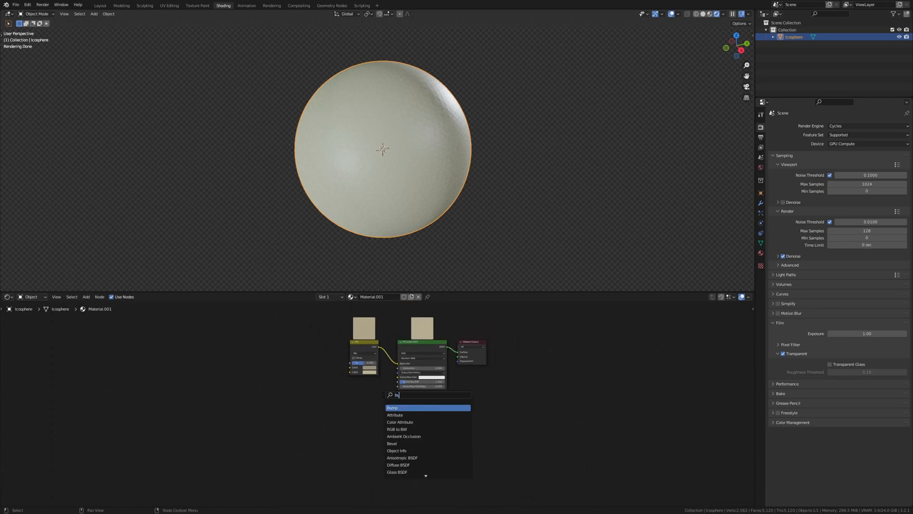
{"action": "left_click", "coordinate": [391, 408]}
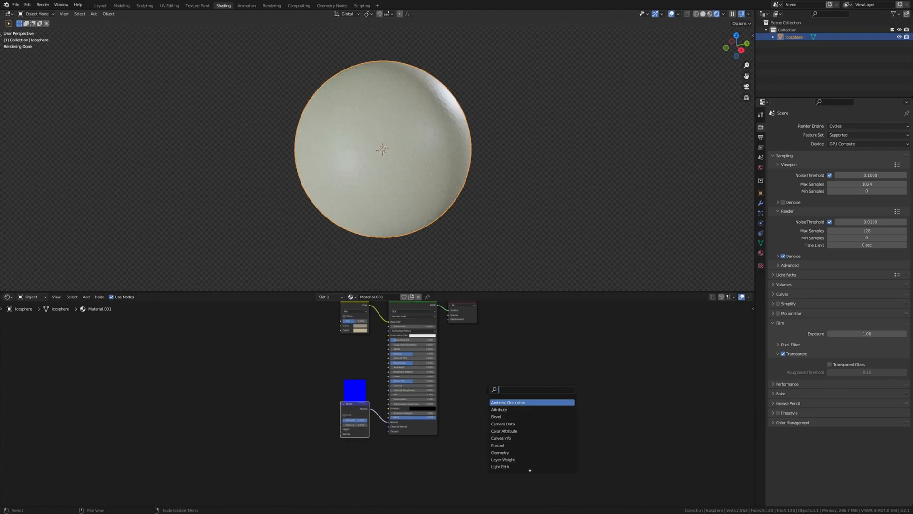
{"action": "type", "text": "c"}
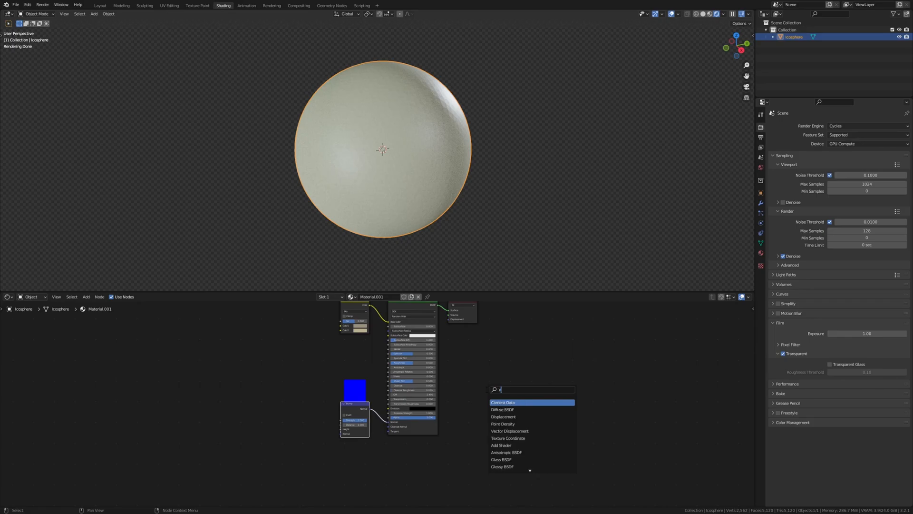
{"action": "left_click", "coordinate": [503, 417]}
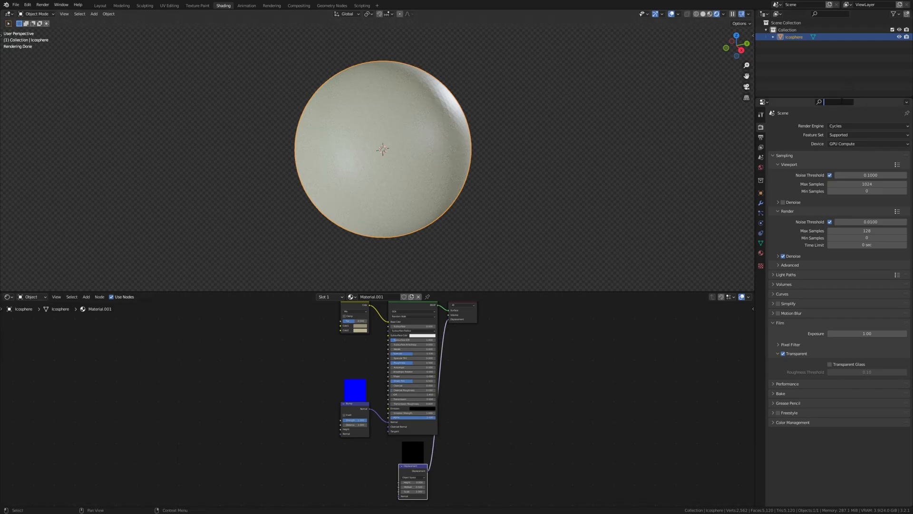
{"action": "type", "text": "disp"}
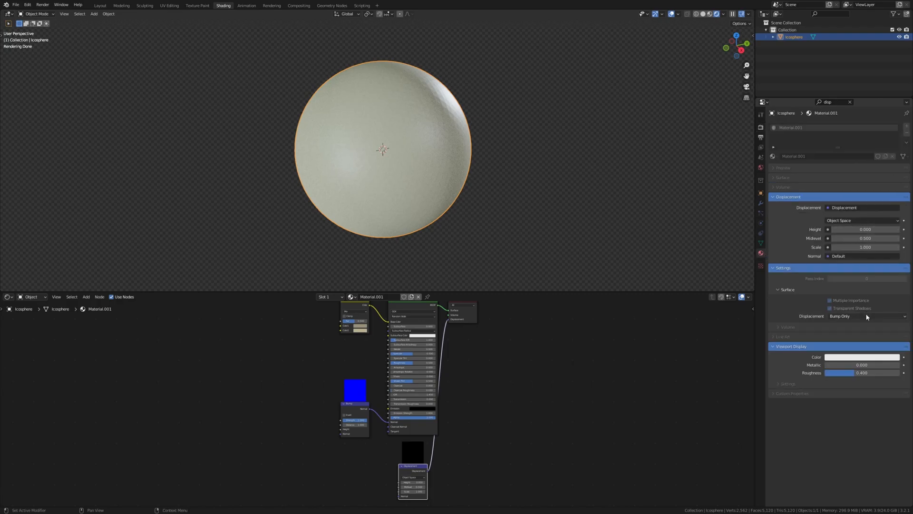
- Set the material's Displacement method to Displacement and Bump, with node Scale 0.01
{"action": "left_click", "coordinate": [864, 316]}
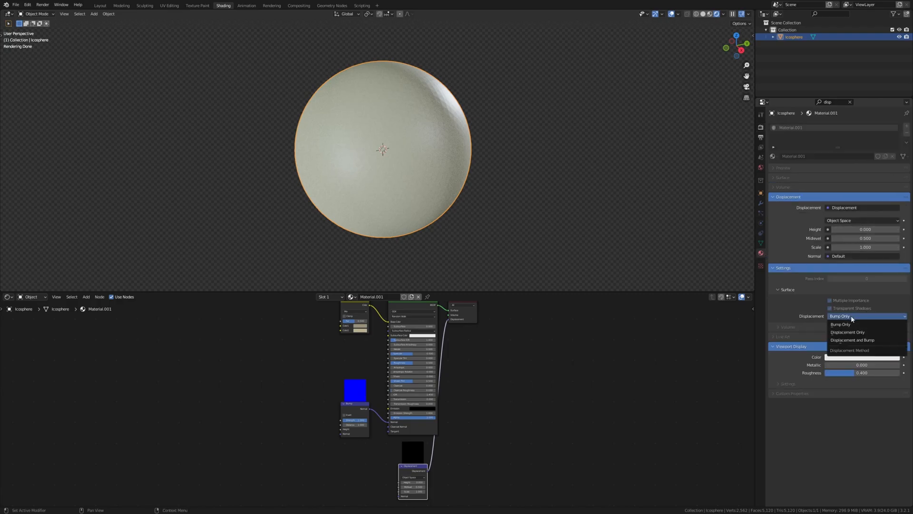
{"action": "left_click", "coordinate": [851, 339]}
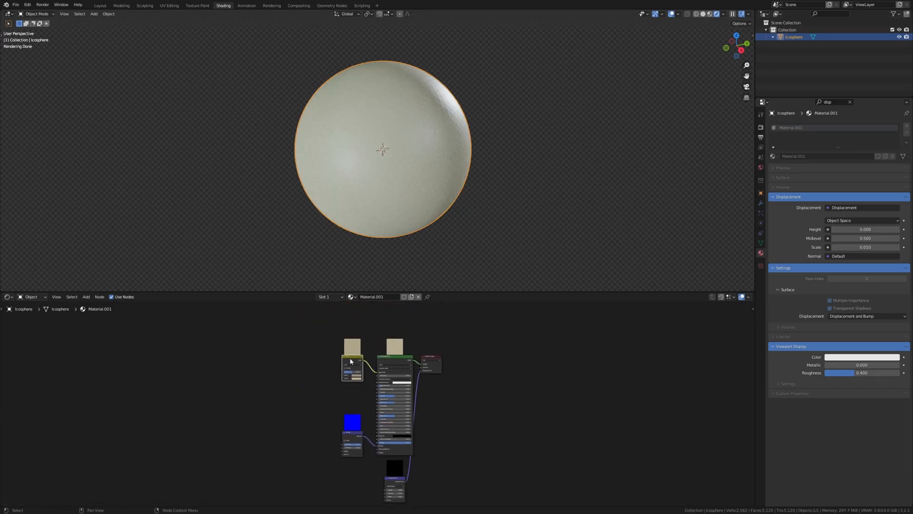
- Duplicate the Mix node into the first Mix and add a ColorRamp node
{"action": "left_click_drag", "start_coordinate": [351, 360], "coordinate": [311, 357]}
{"action": "type", "text": "c"}
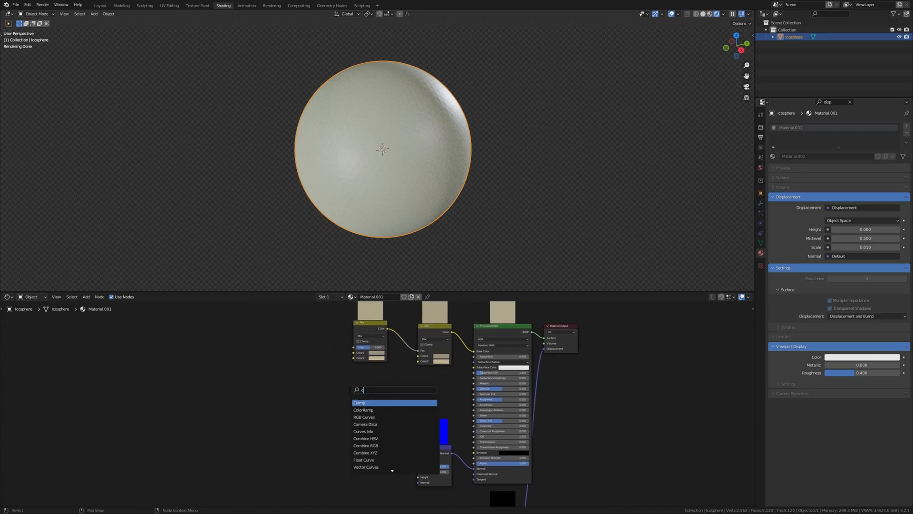
{"action": "left_click", "coordinate": [363, 409]}
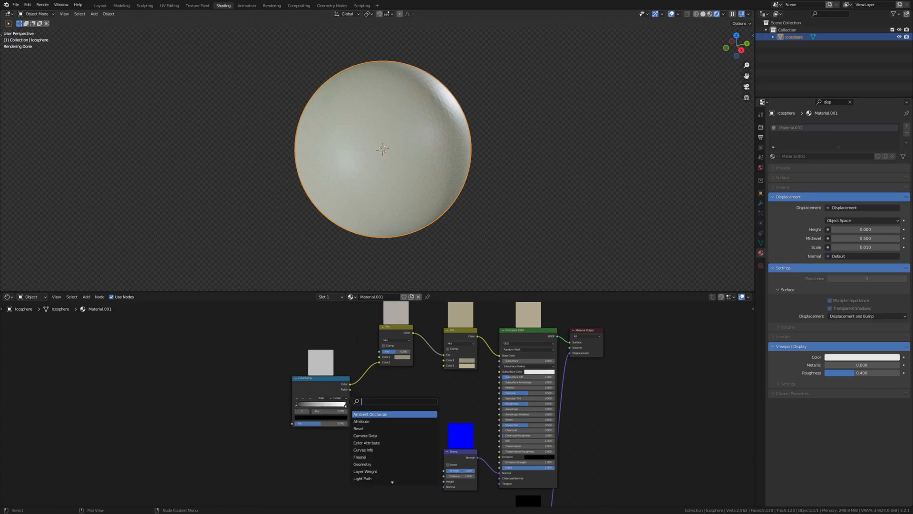
- Add a Noise Texture at Scale 100 with its Fac feeding the ColorRamp Fac
{"action": "type", "text": "no"}
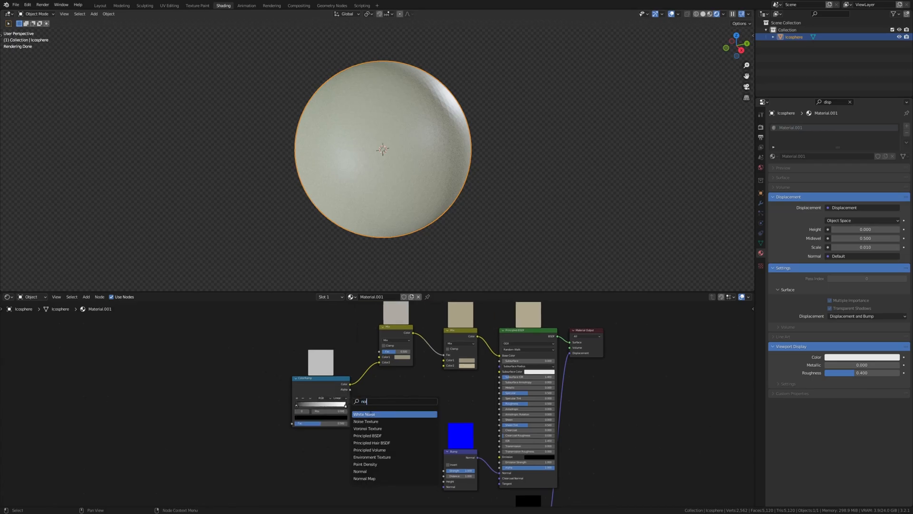
{"action": "left_click", "coordinate": [363, 414]}
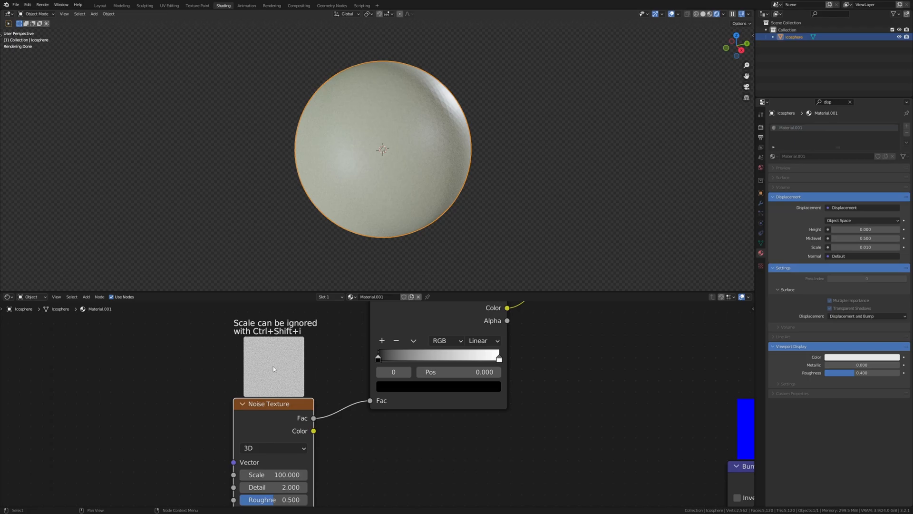
{"action": "mouse_move", "coordinate": [278, 420]}
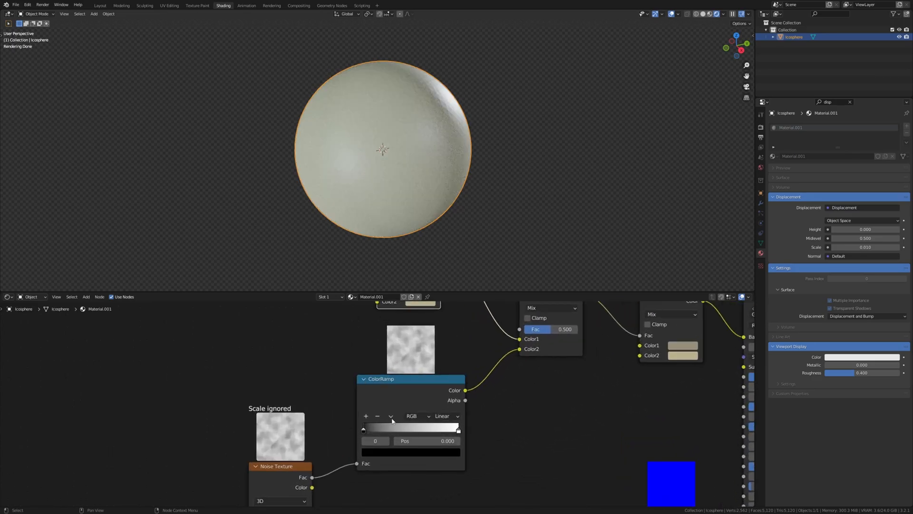
- Raise the noise ColorRamp's contrast, wire it into Mix Color2, and add another ColorRamp
{"action": "left_click", "coordinate": [457, 428]}
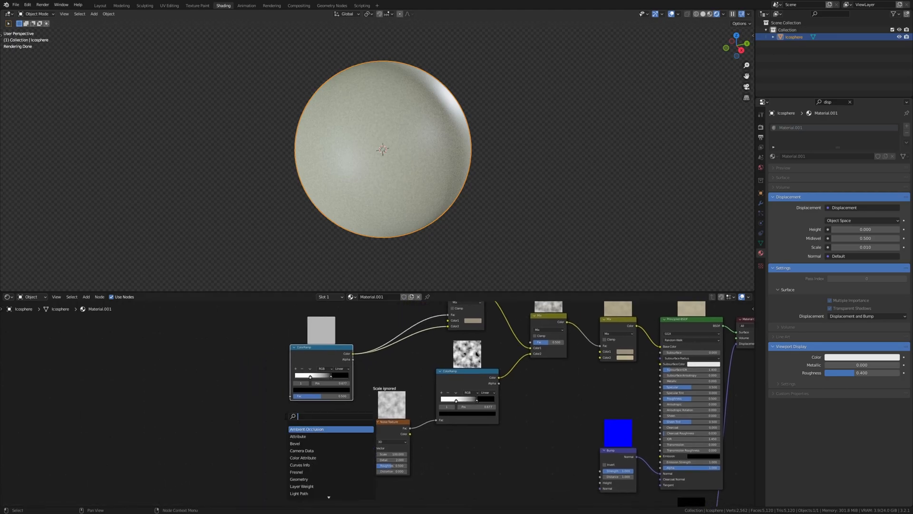
- Add two Voronoi Textures via ColorRamps into Mix nodes and position the new Mix
{"action": "type", "text": "vo"}
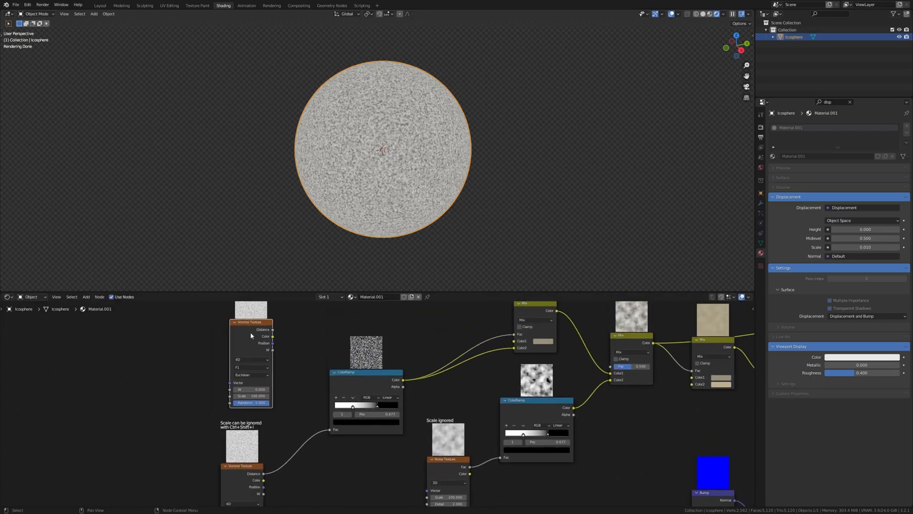
{"action": "left_click", "coordinate": [250, 360]}
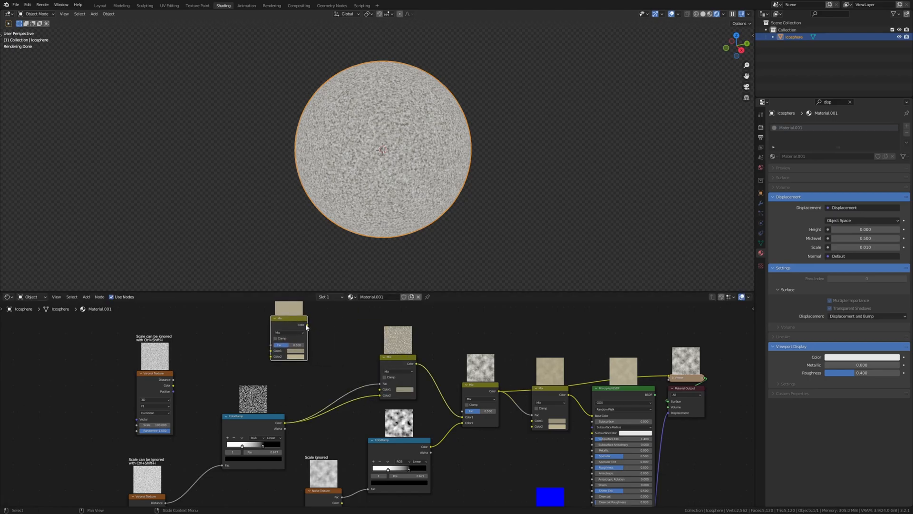
{"action": "left_click_drag", "start_coordinate": [306, 327], "coordinate": [384, 391]}
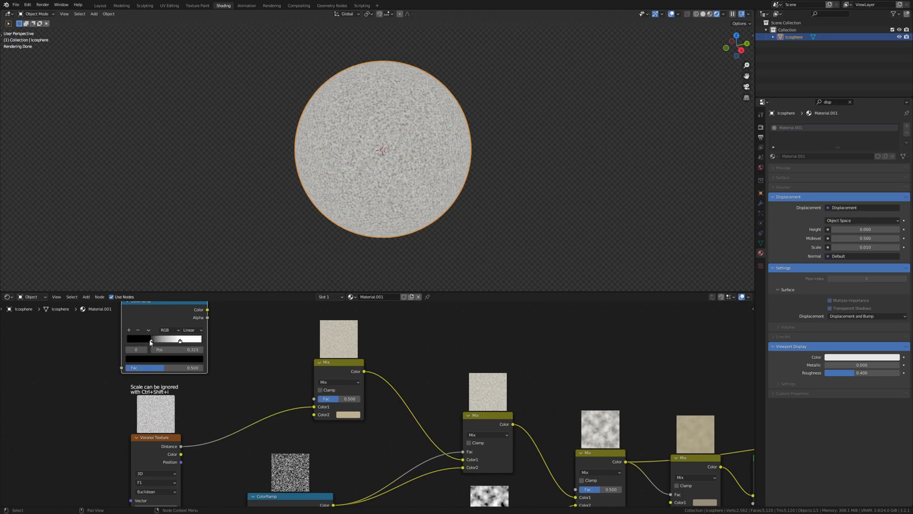
- Drag the Voronoi ColorRamp's black stop right and connect its Color into a Mix input
{"action": "left_click_drag", "start_coordinate": [163, 339], "coordinate": [179, 339]}
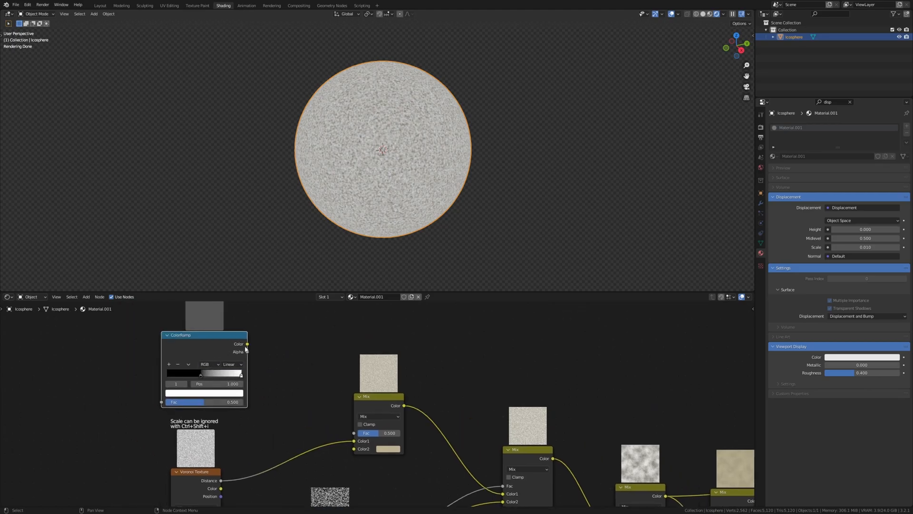
{"action": "left_click_drag", "start_coordinate": [247, 343], "coordinate": [353, 448]}
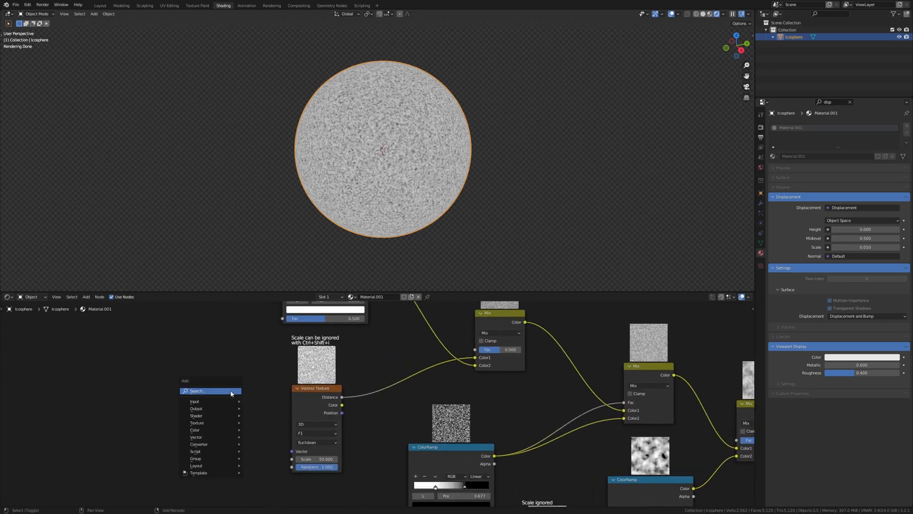
- Add another Noise Texture and drag the ColorRamp's black stop inward for darker, sharper speckles
{"action": "type", "text": "no"}
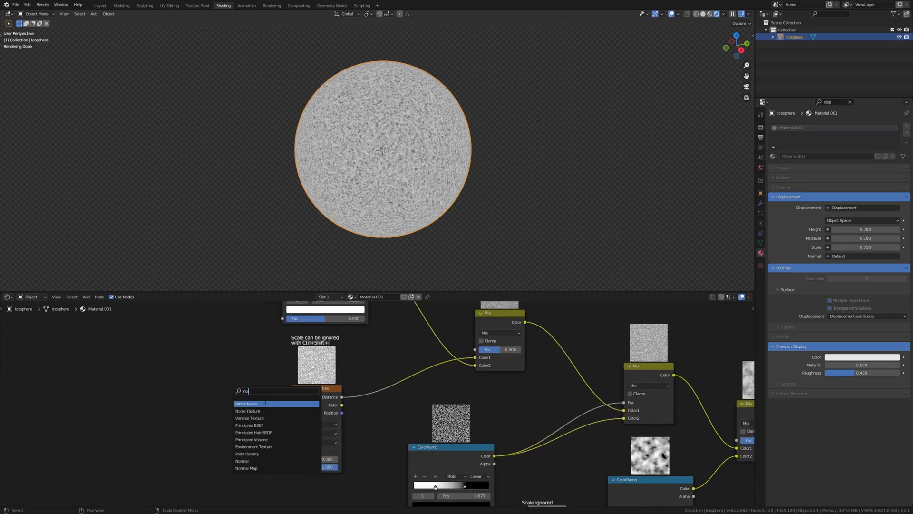
{"action": "left_click", "coordinate": [247, 411]}
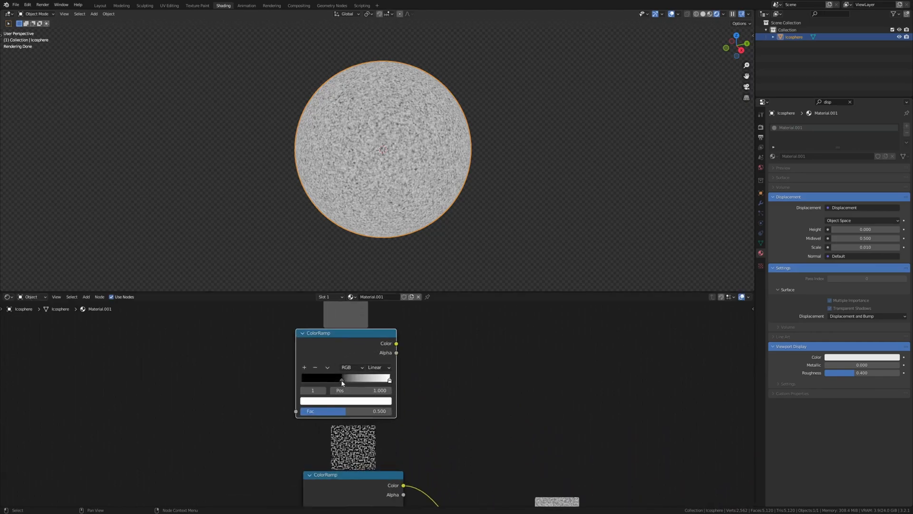
{"action": "left_click", "coordinate": [302, 379]}
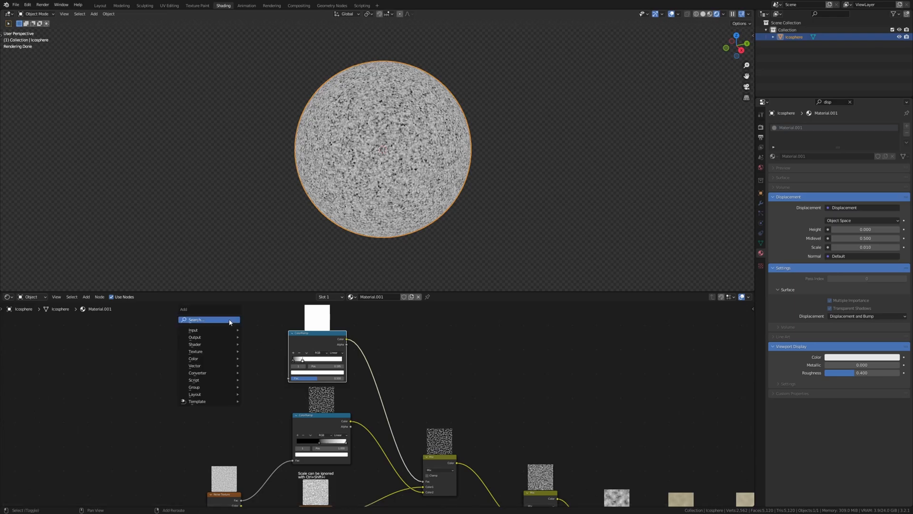
- Add a Musgrave Texture and wire its Height output into the top ColorRamp's Fac
{"action": "type", "text": "mu"}
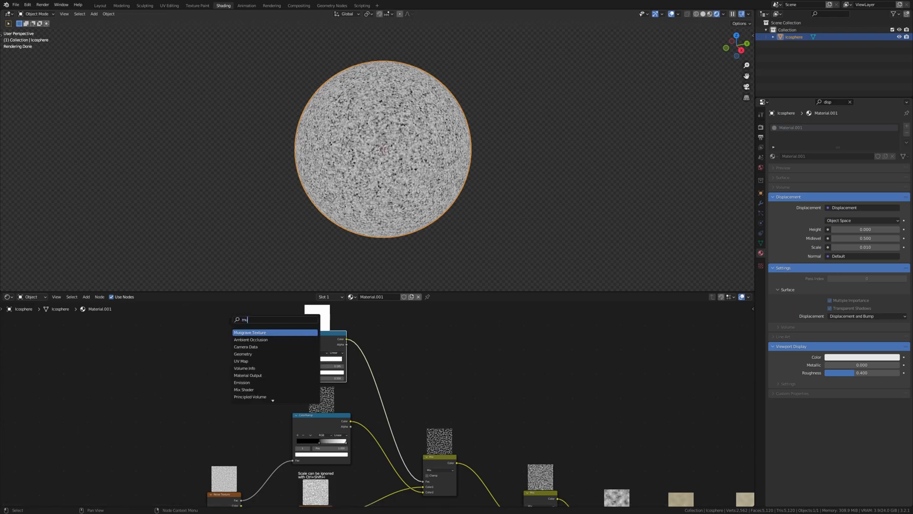
{"action": "left_click", "coordinate": [250, 332]}
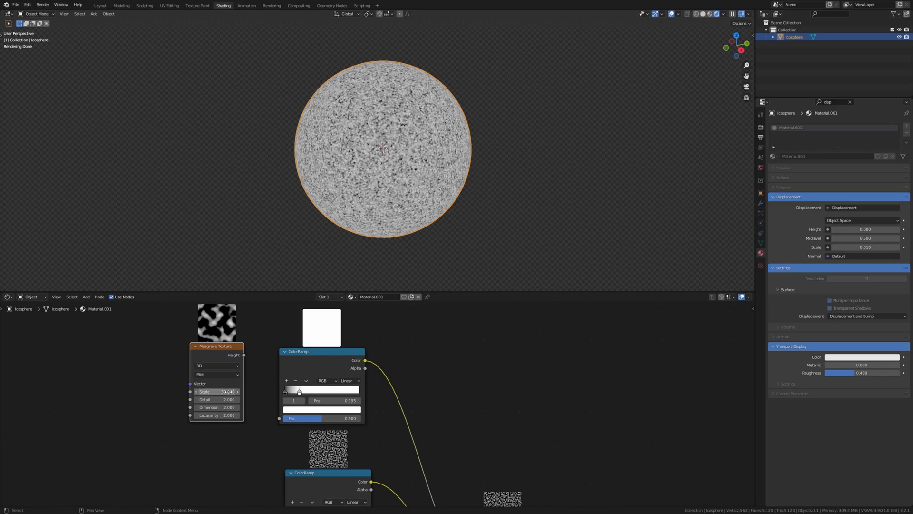
{"action": "left_click_drag", "start_coordinate": [243, 355], "coordinate": [272, 420]}
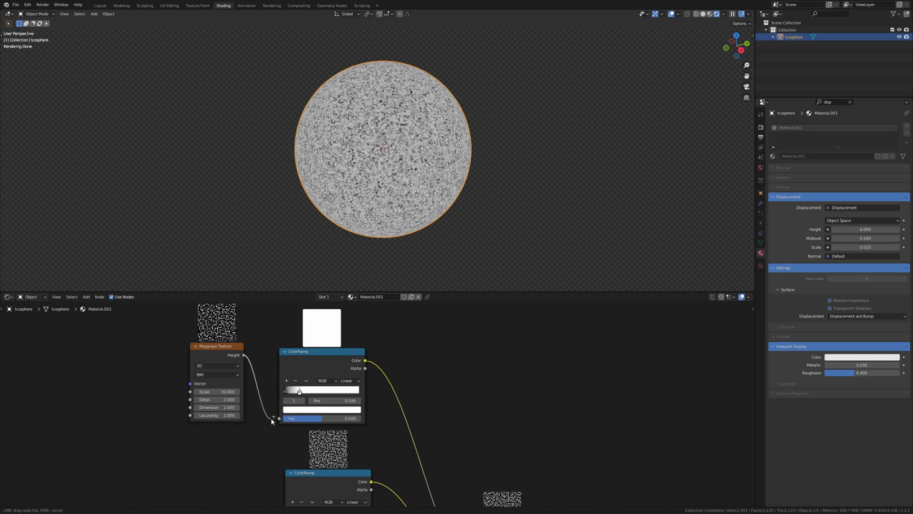